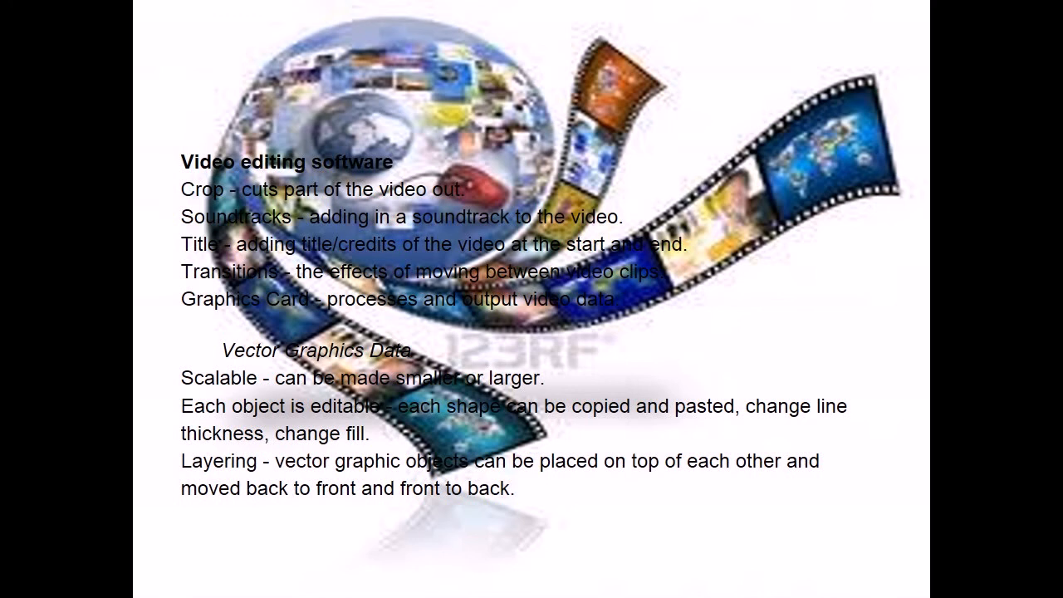
pyautogui.press('Right')
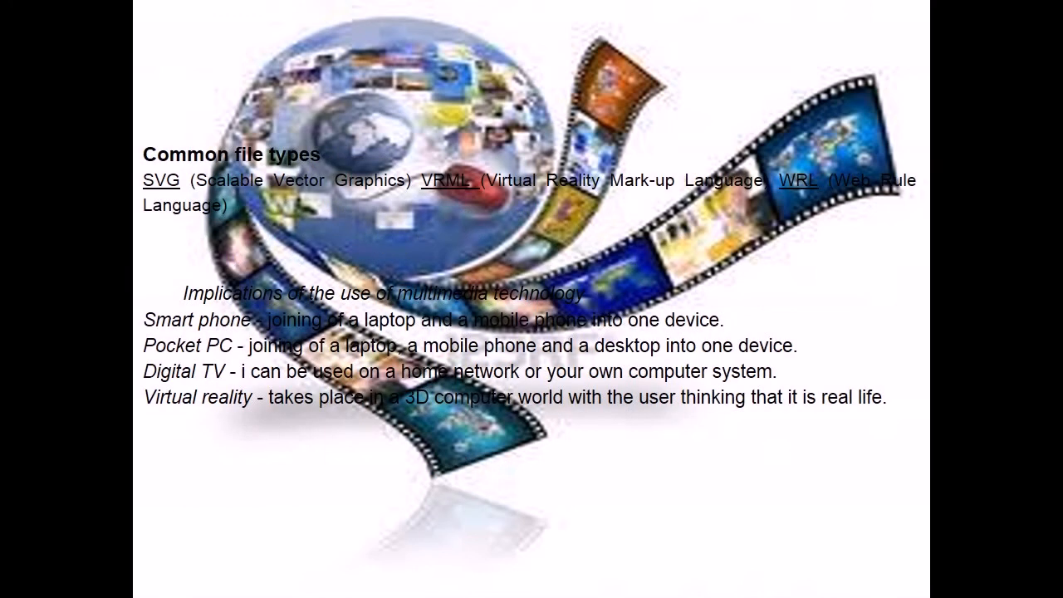